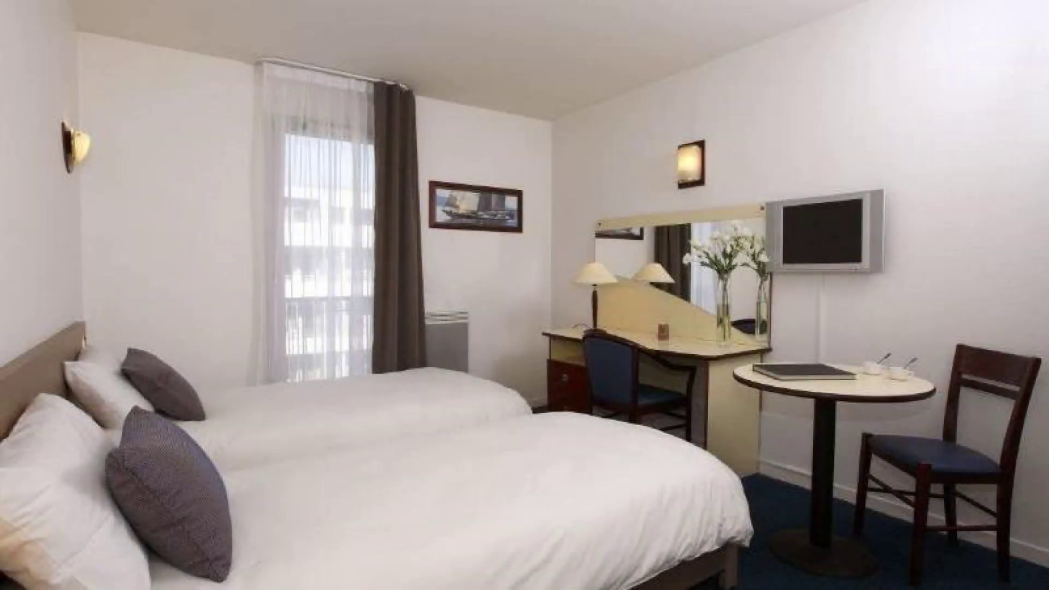
{"action": "left_click", "coordinate": [524, 295]}
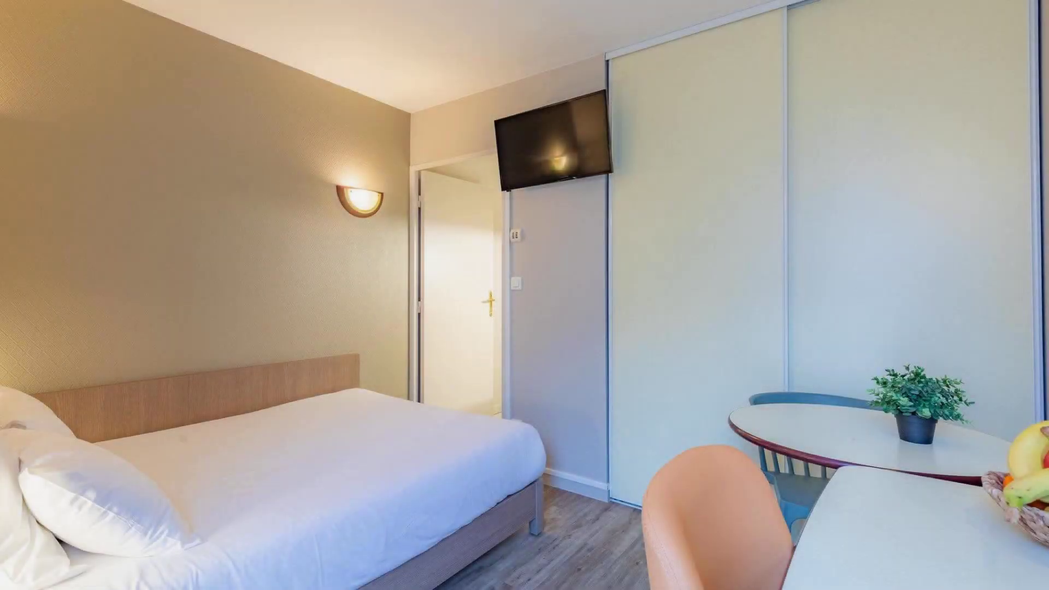